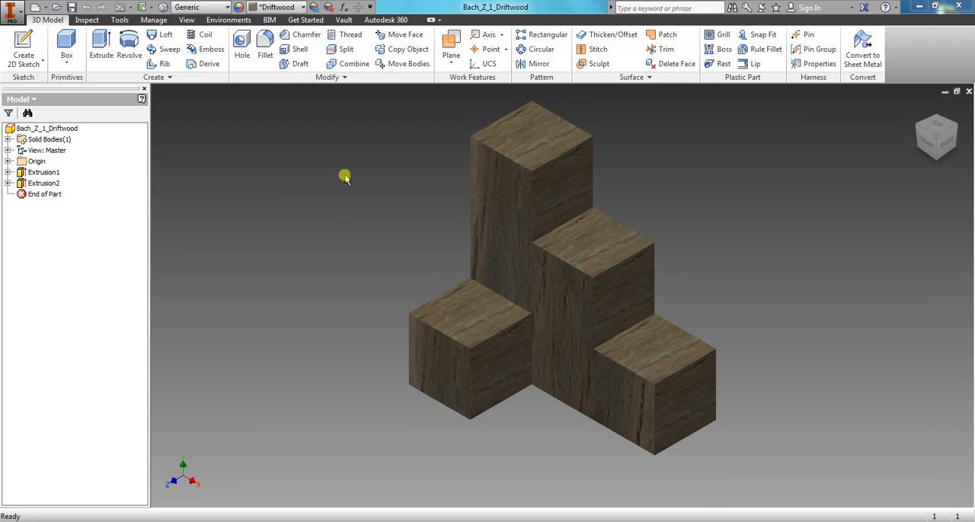
pyautogui.moveTo(282, 311)
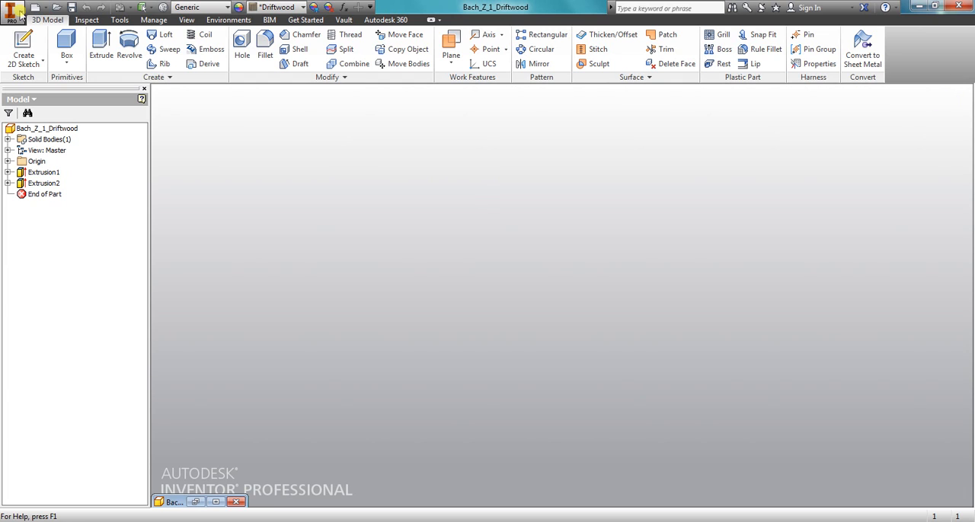
# Create a new part file, Part7, with its first sketch started
pyautogui.click(13, 8)
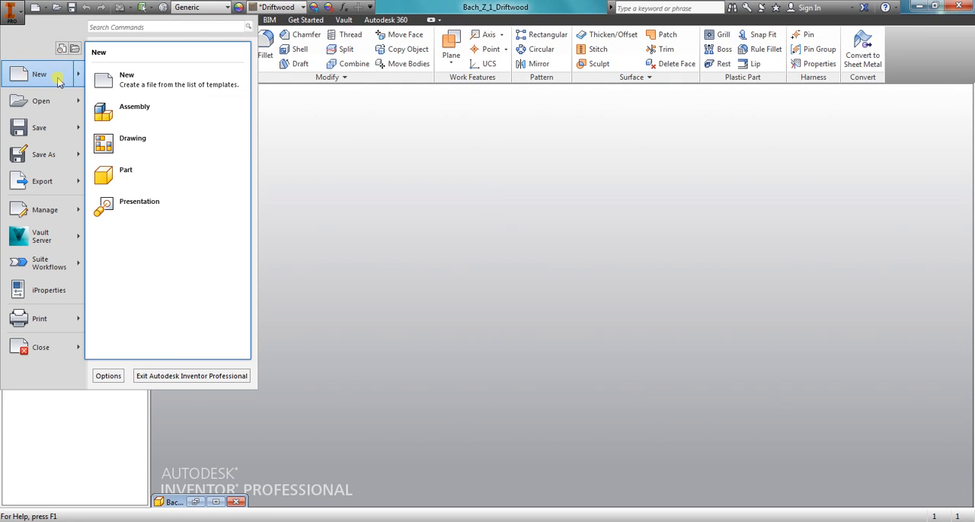
pyautogui.click(126, 175)
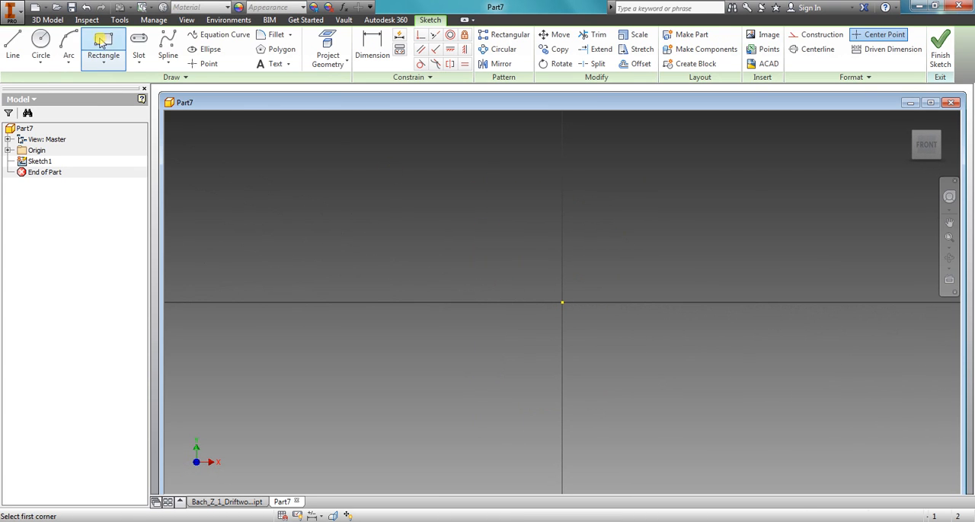
# Draw stacked rectangles 2.25, 1.5 and .75 wide, each .75 tall, and finish the sketch
pyautogui.click(562, 303)
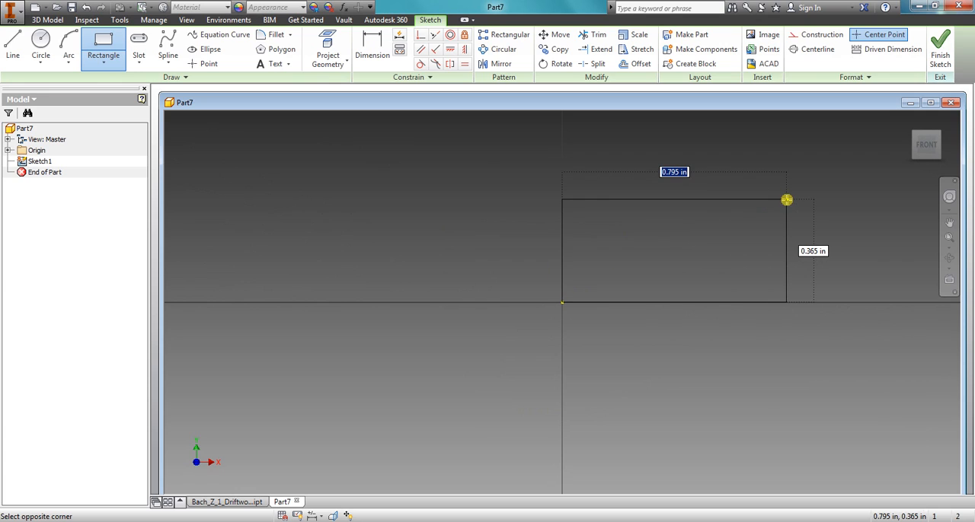
pyautogui.write('.75*3')
pyautogui.click(813, 252)
pyautogui.write('0.750')
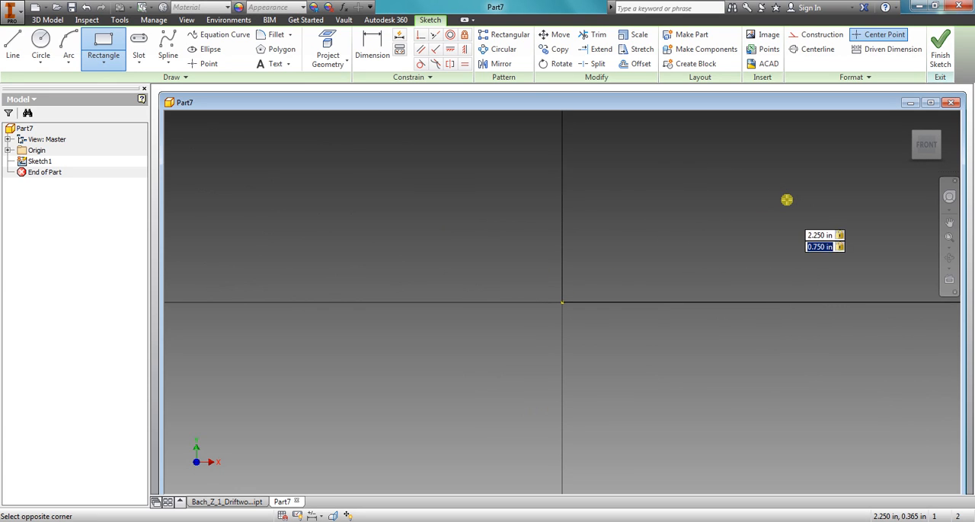
pyautogui.click(766, 316)
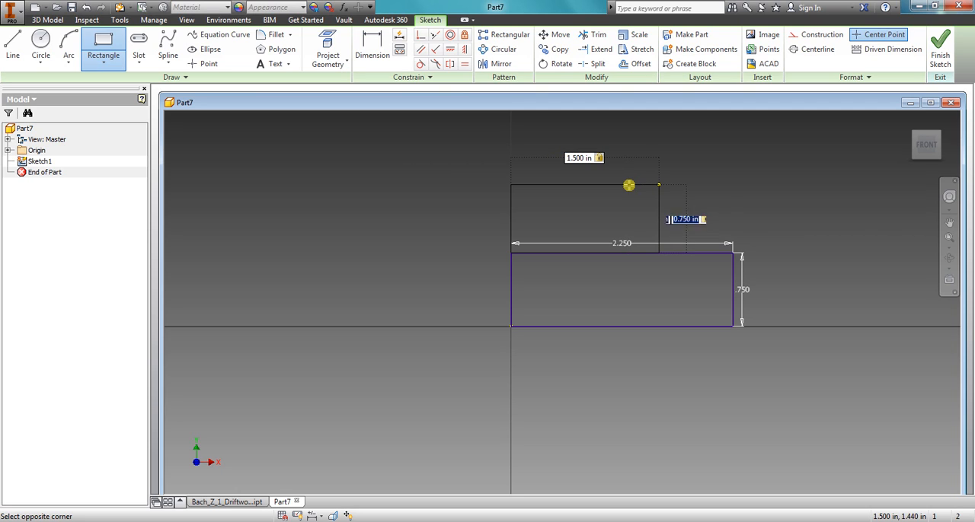
pyautogui.click(510, 180)
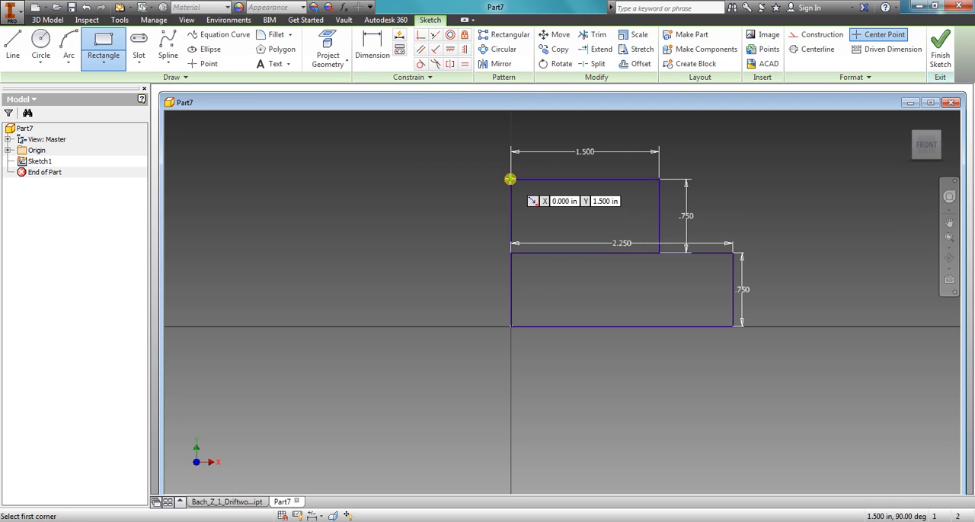
pyautogui.click(511, 181)
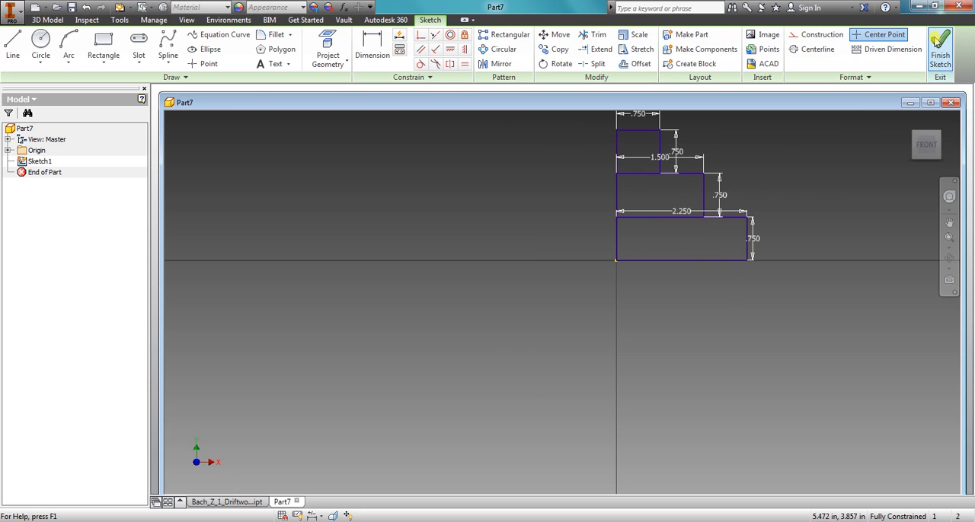
pyautogui.click(939, 48)
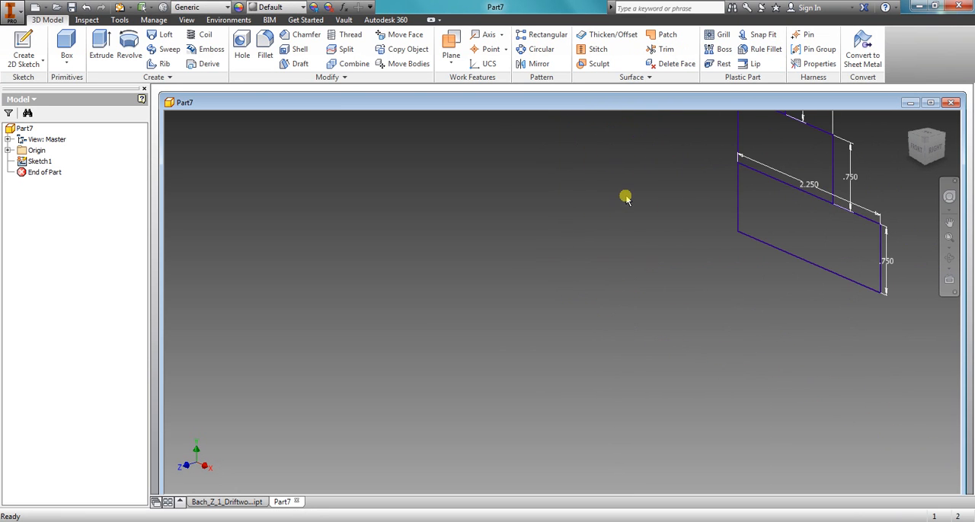
# Extrude all three rectangle profiles .75 in into the stair-step block Extrusion1
pyautogui.click(101, 50)
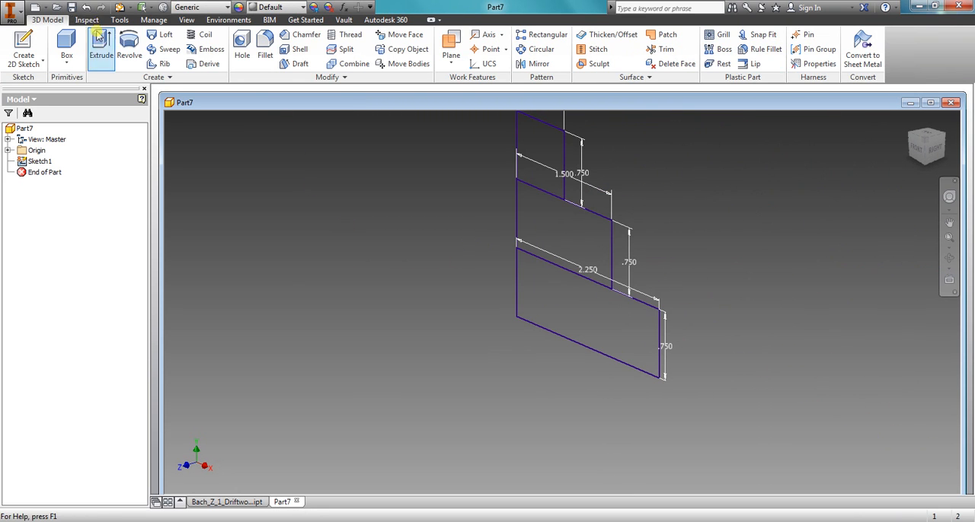
pyautogui.click(101, 48)
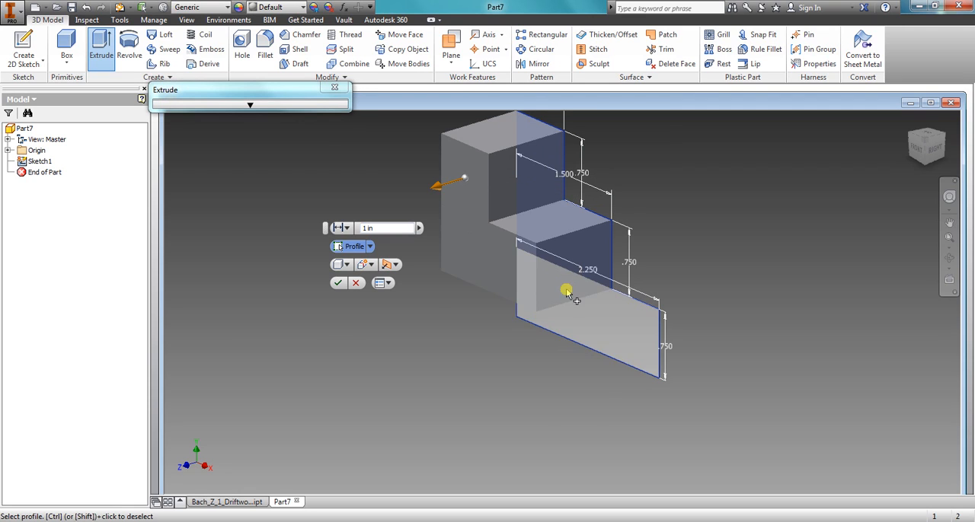
pyautogui.click(568, 293)
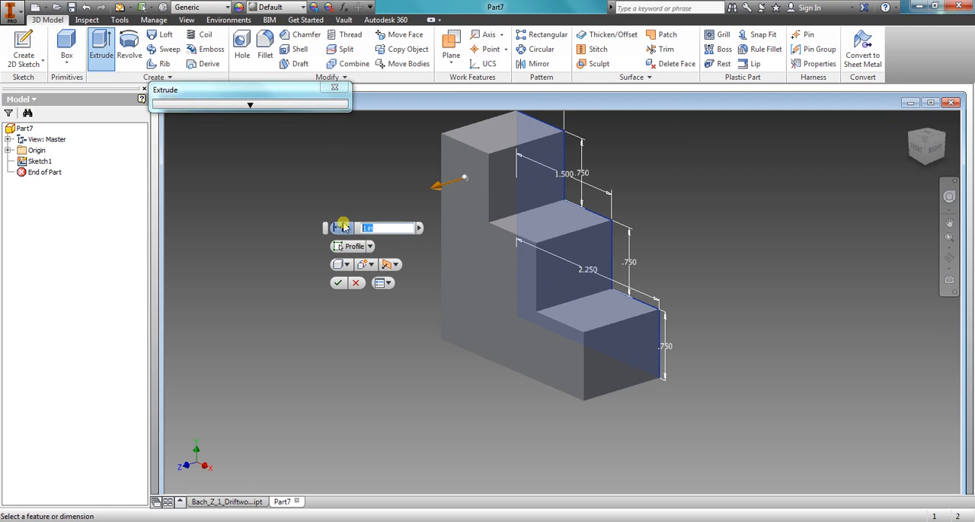
pyautogui.write('.75')
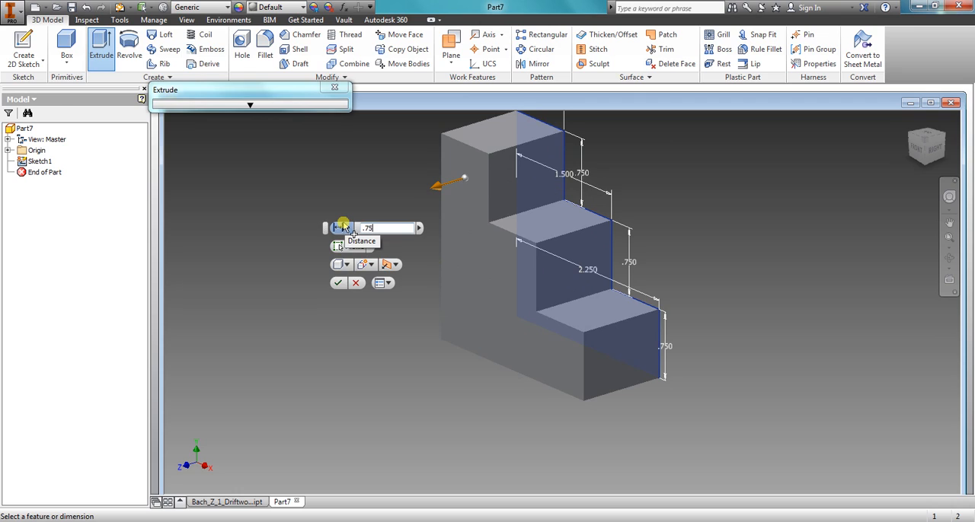
pyautogui.click(338, 283)
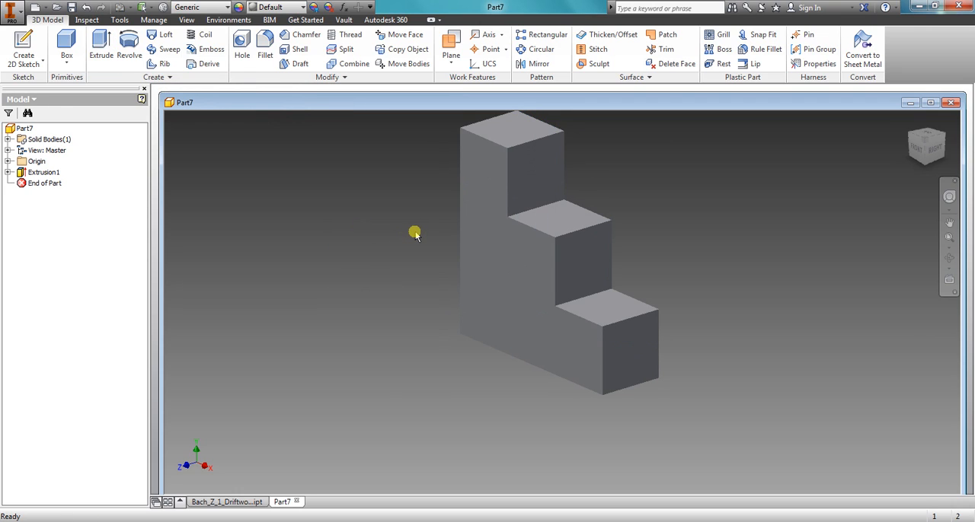
pyautogui.moveTo(390, 241)
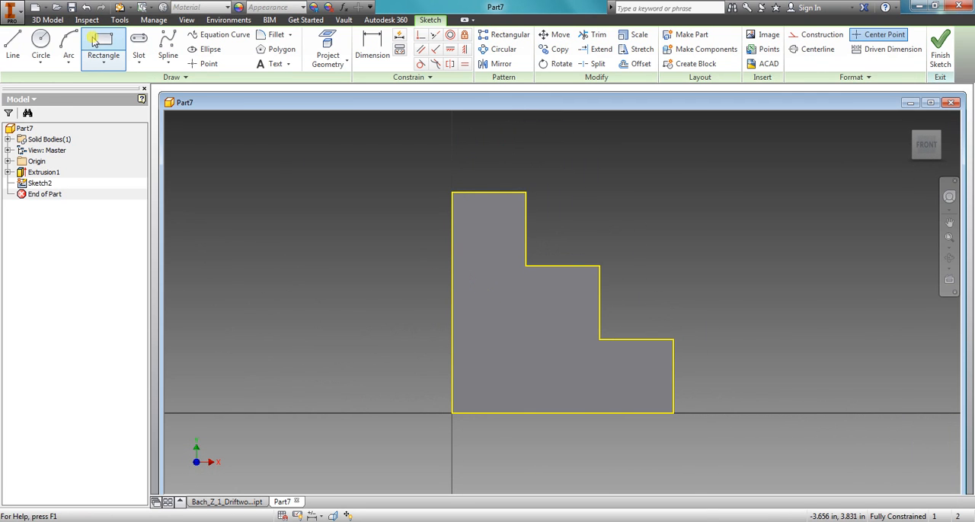
# Sketch a .750 by .750 square at the block face's lower corner and finish the sketch
pyautogui.click(103, 45)
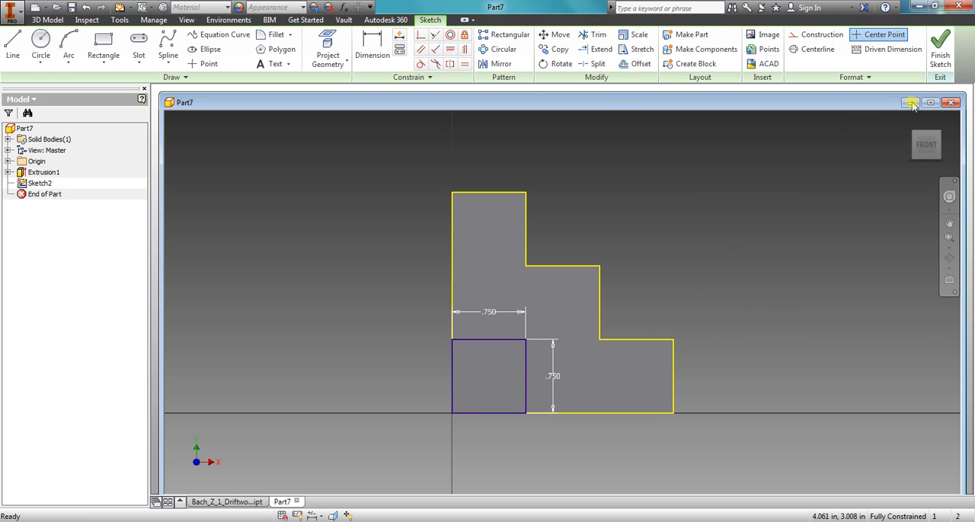
pyautogui.click(939, 44)
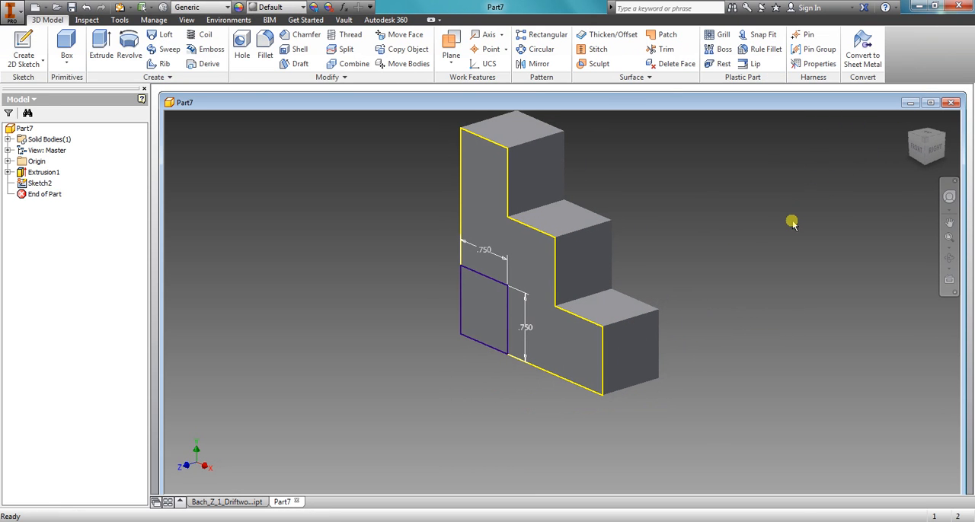
# Extrude the square .75 in outward into a protruding cube, Extrusion2
pyautogui.click(101, 48)
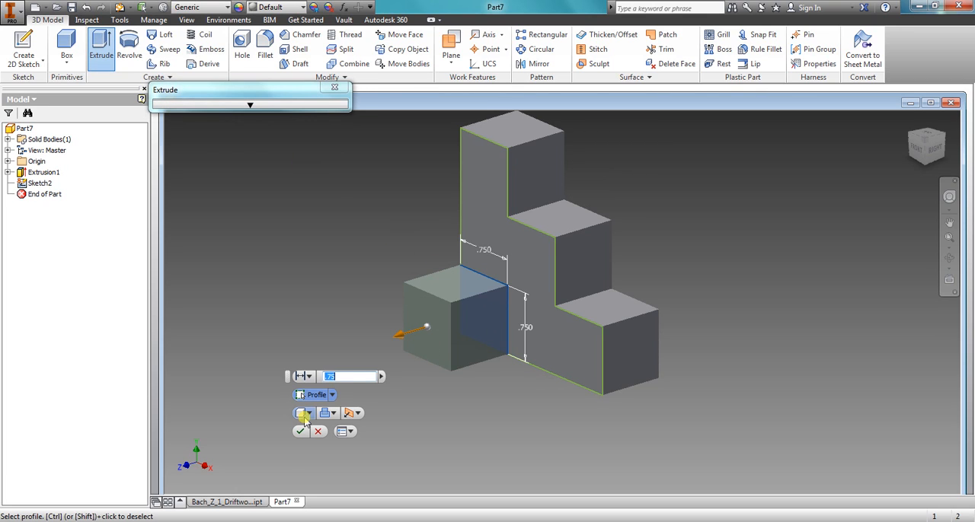
pyautogui.click(300, 430)
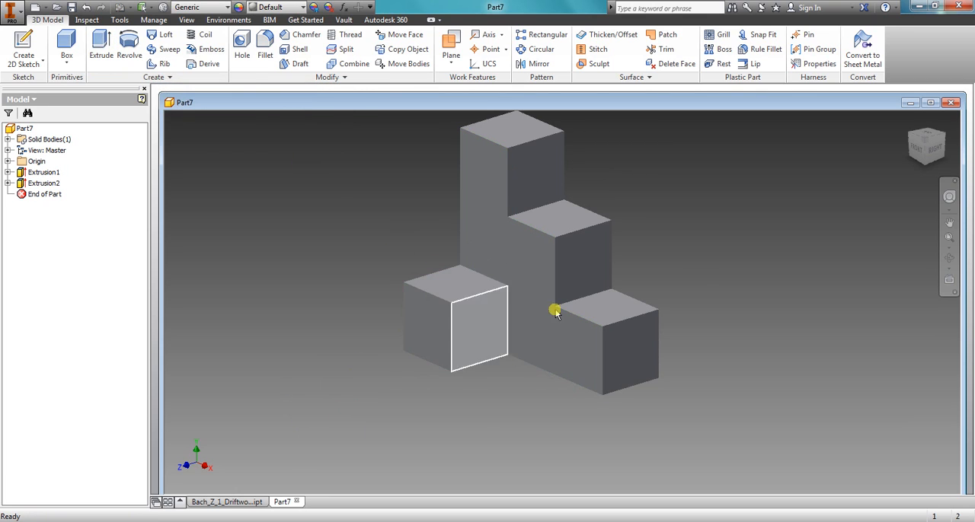
pyautogui.click(721, 283)
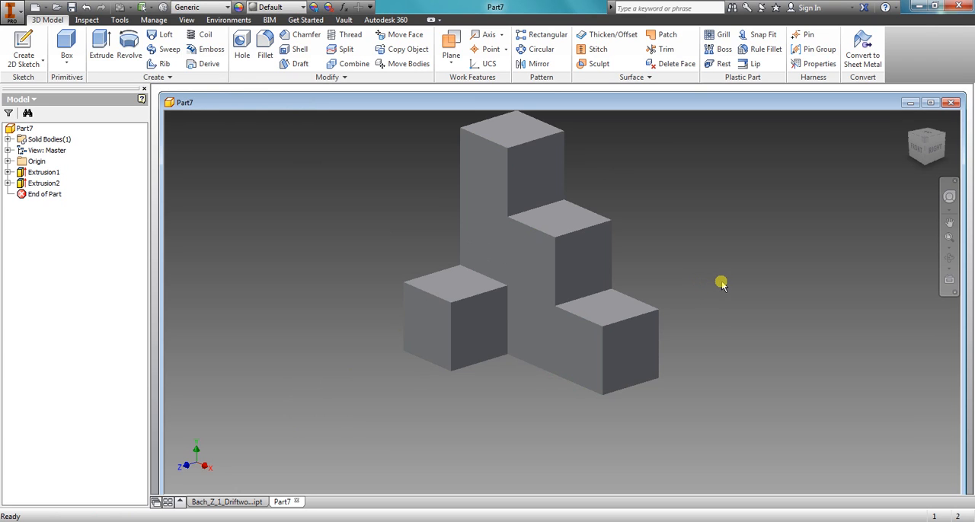
# Give the part the Driftwood appearance and bring up the Save As dialog
pyautogui.click(274, 7)
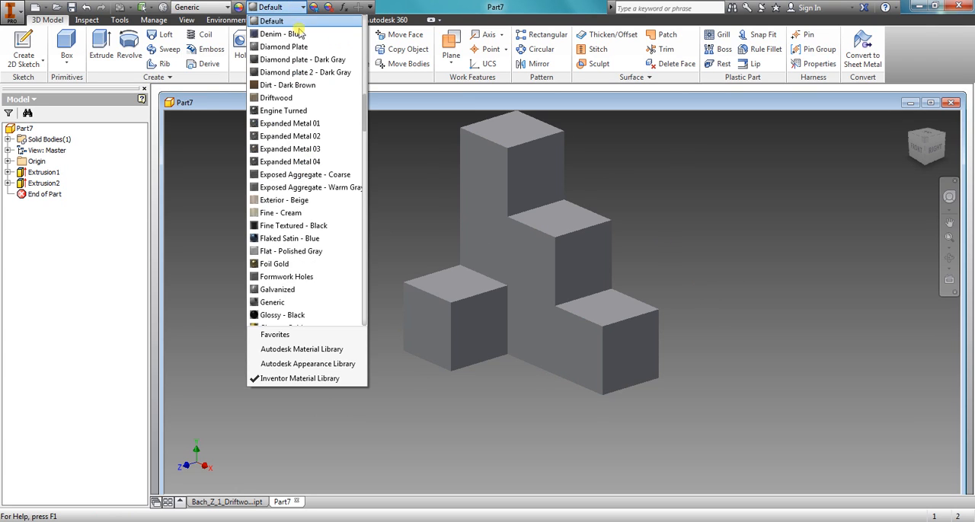
pyautogui.click(282, 97)
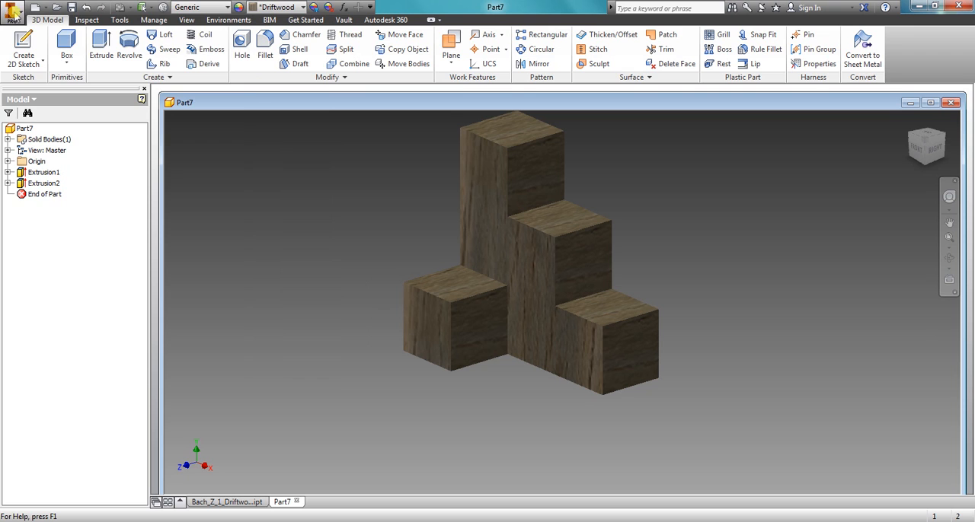
pyautogui.click(12, 8)
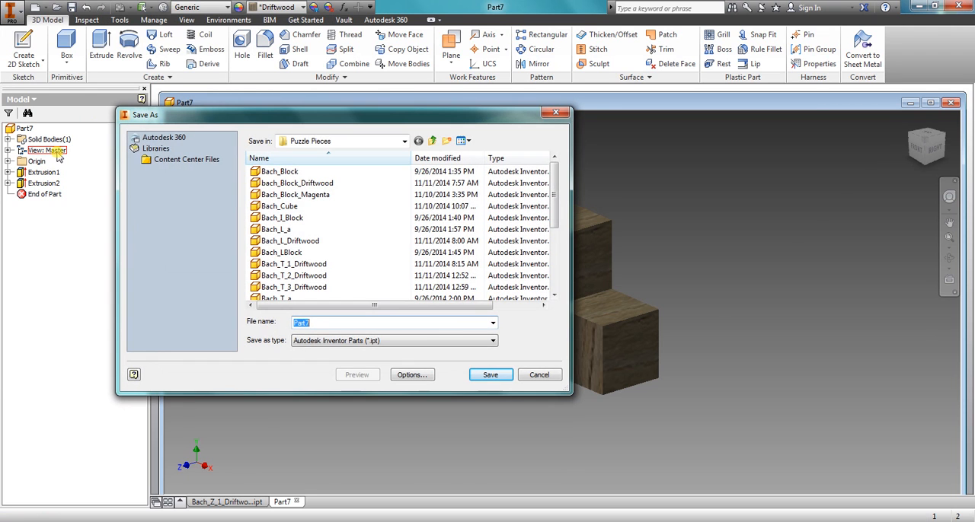
pyautogui.moveTo(522, 374)
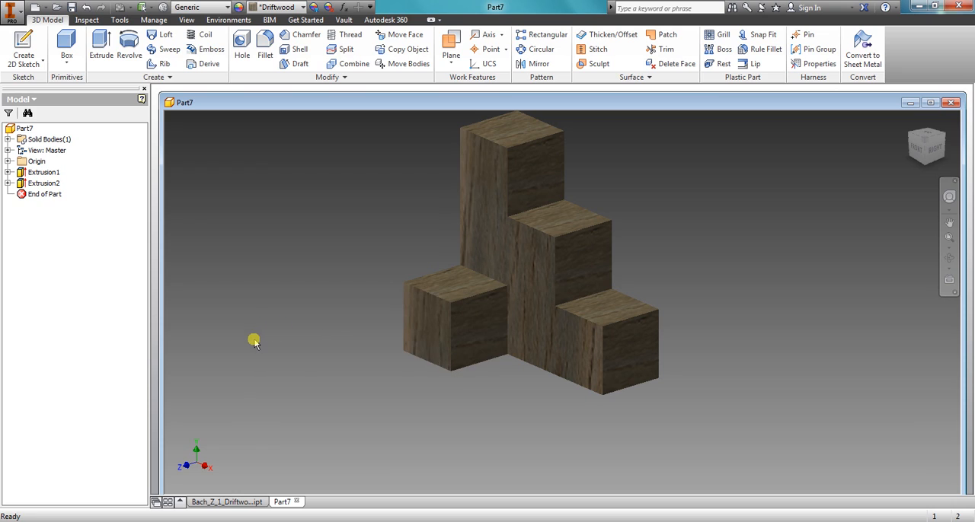
pyautogui.moveTo(279, 299)
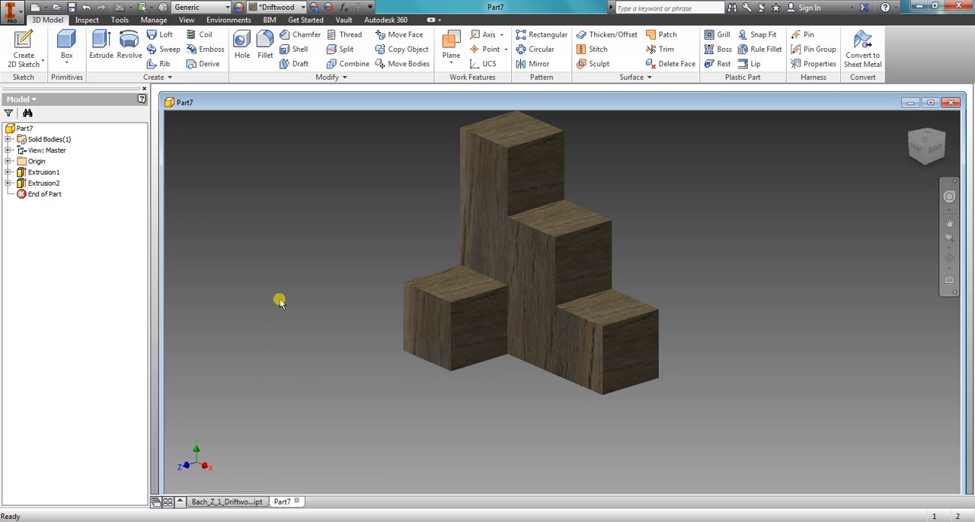
pyautogui.moveTo(298, 277)
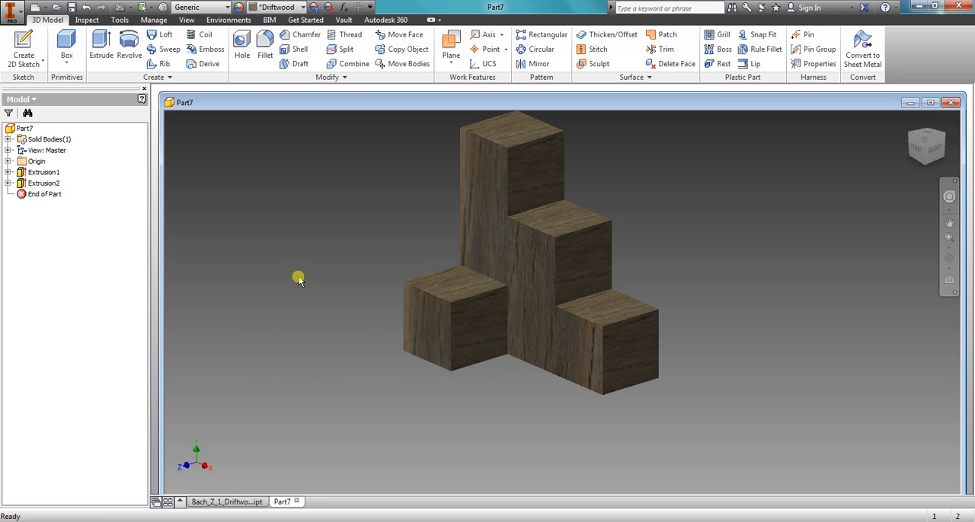